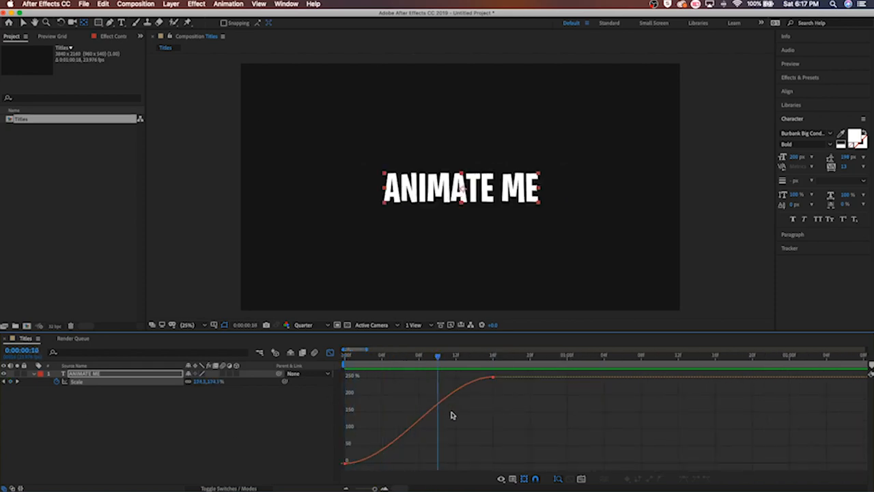
- Stretch the last scale keyframe's bezier handle leftward so the curve flattens gradually into its end value
left_click_drag(437, 355, 464, 355)
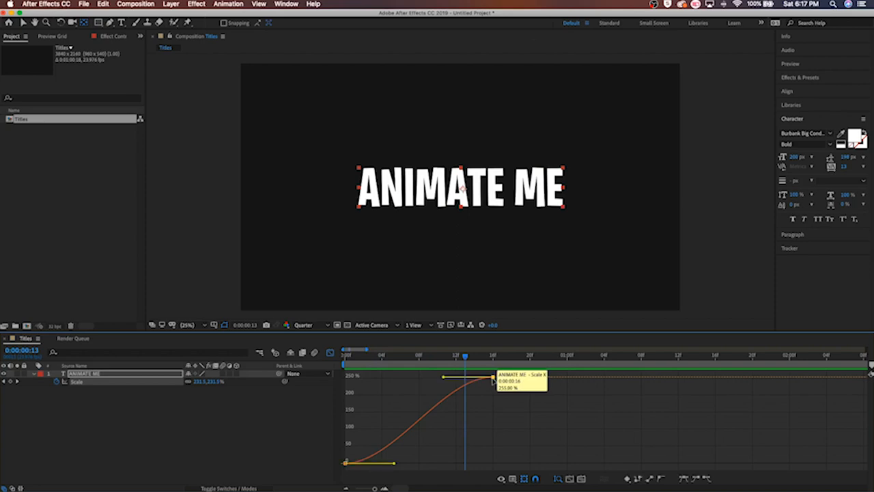
mouse_move(447, 398)
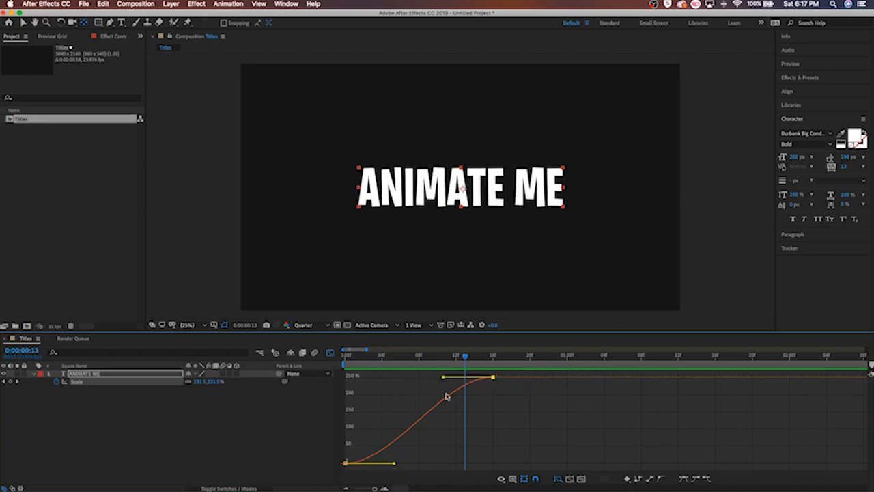
mouse_move(437, 393)
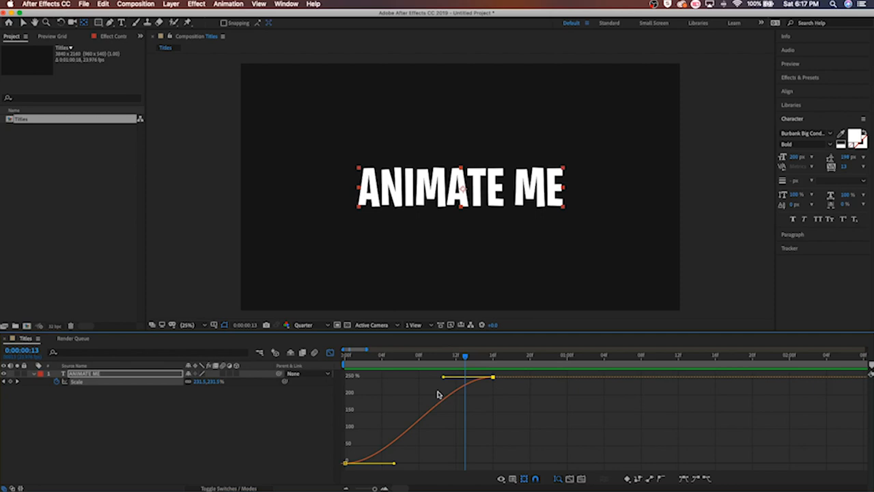